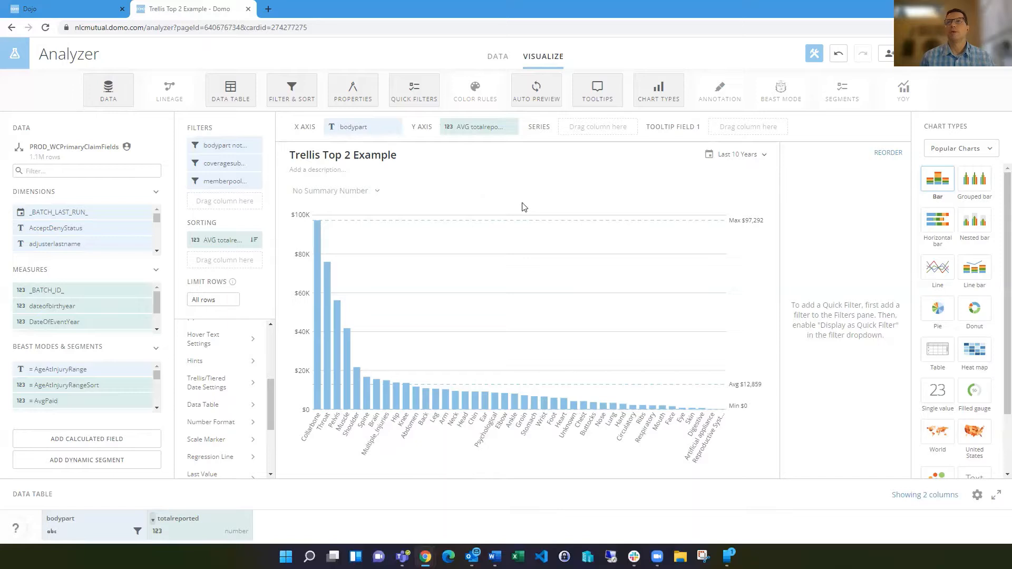
mouse_move(503, 196)
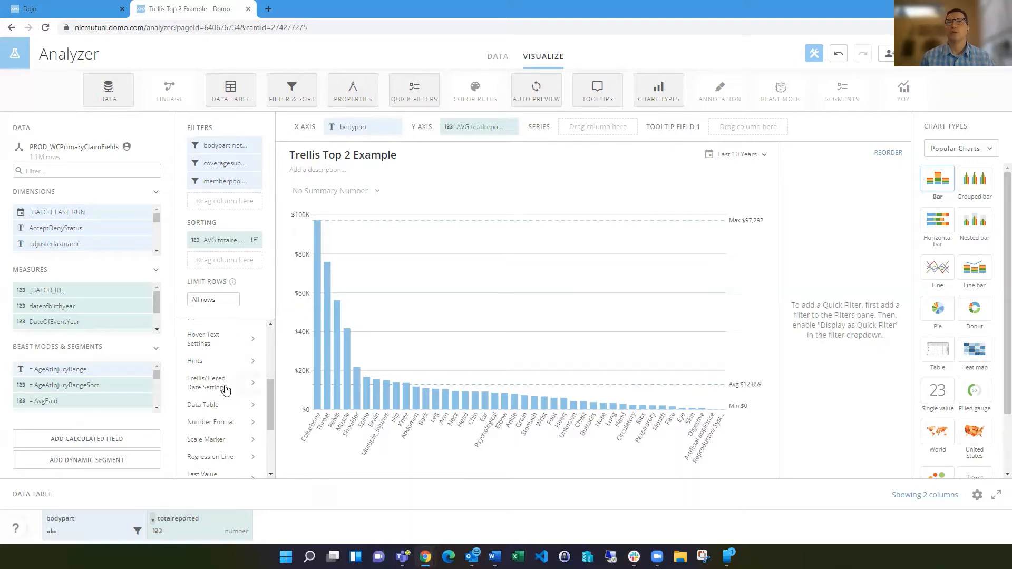
Set the chart's Show As option to Trellis Categories in the trellis settings
click(213, 383)
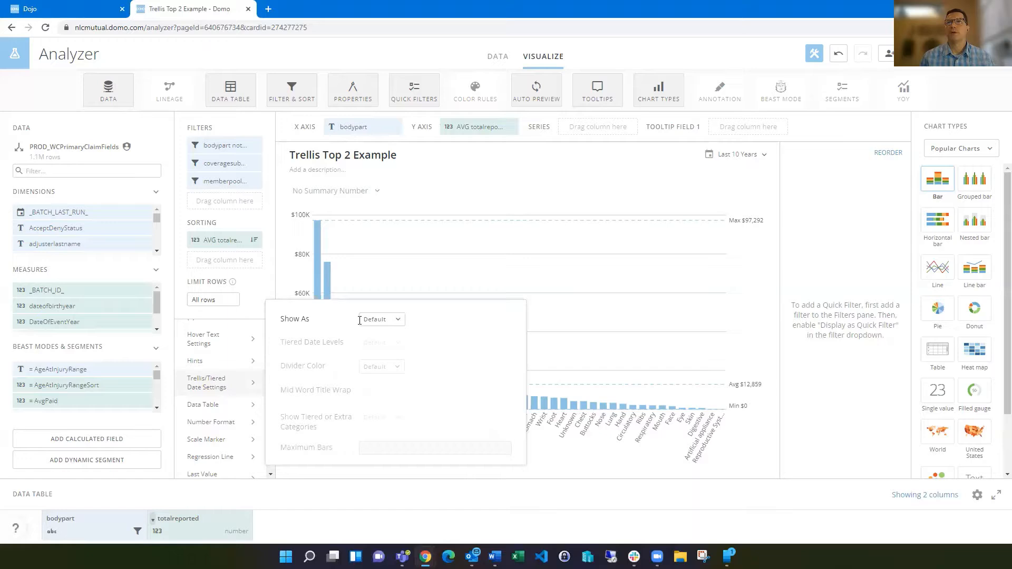
click(380, 319)
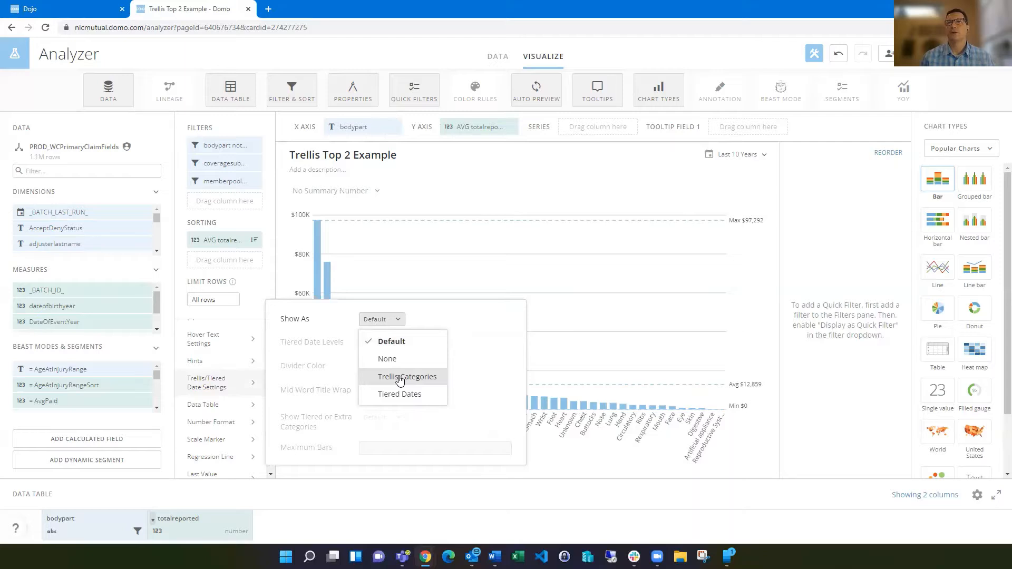
click(406, 377)
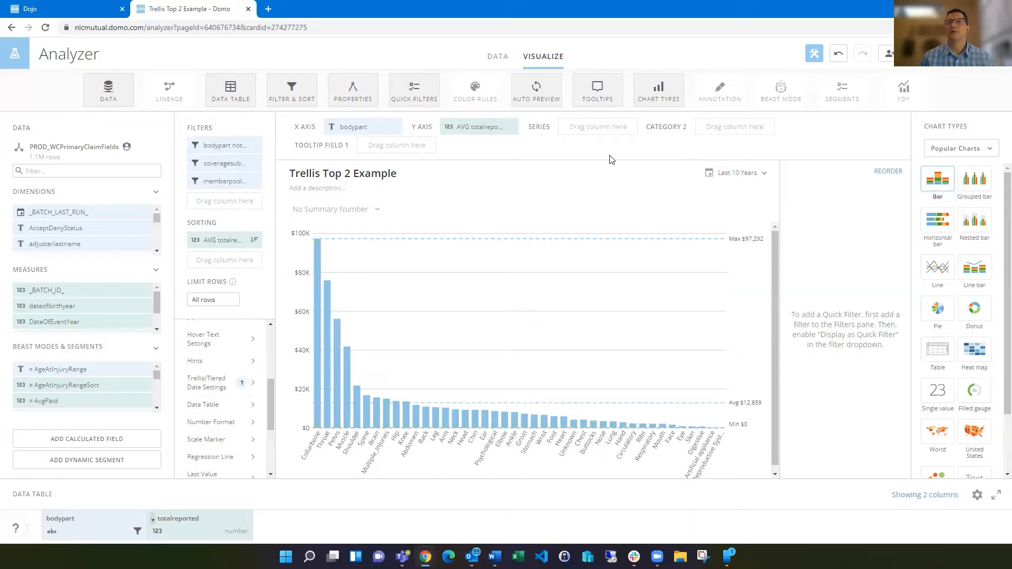
Find the memberpool field and add it as Category 2 to split panels by state
click(86, 170)
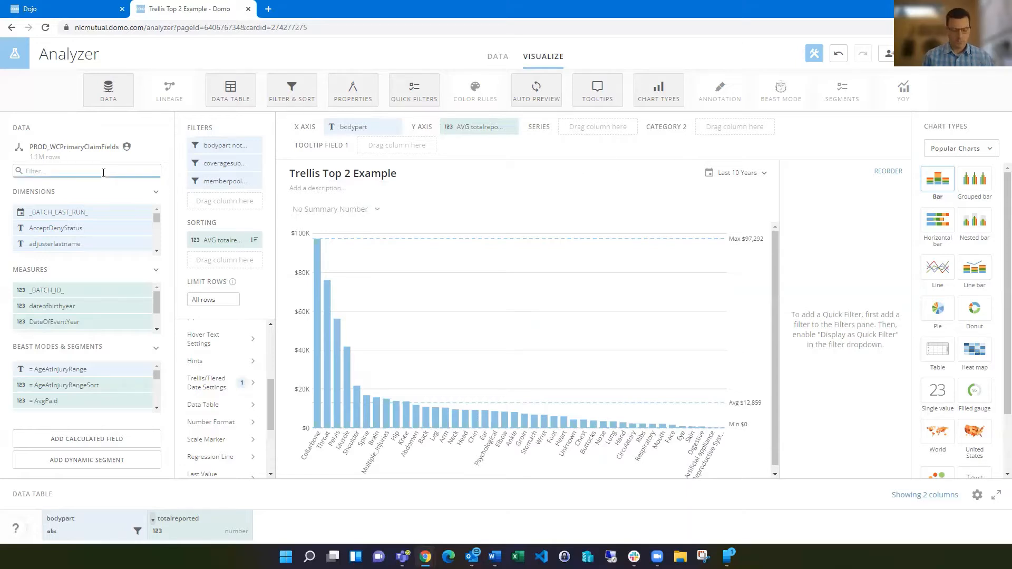
text(member)
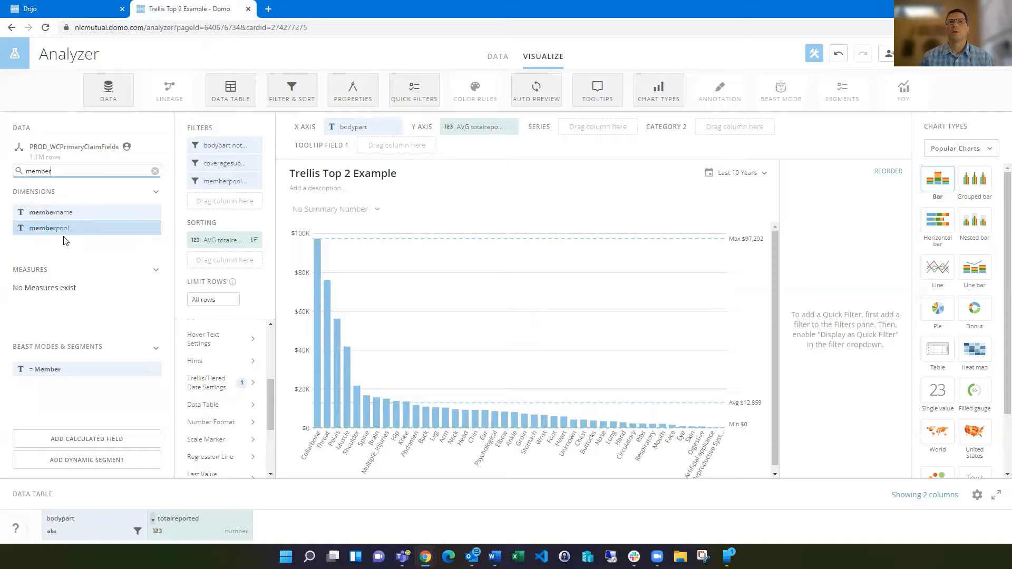
drag(49, 228, 733, 129)
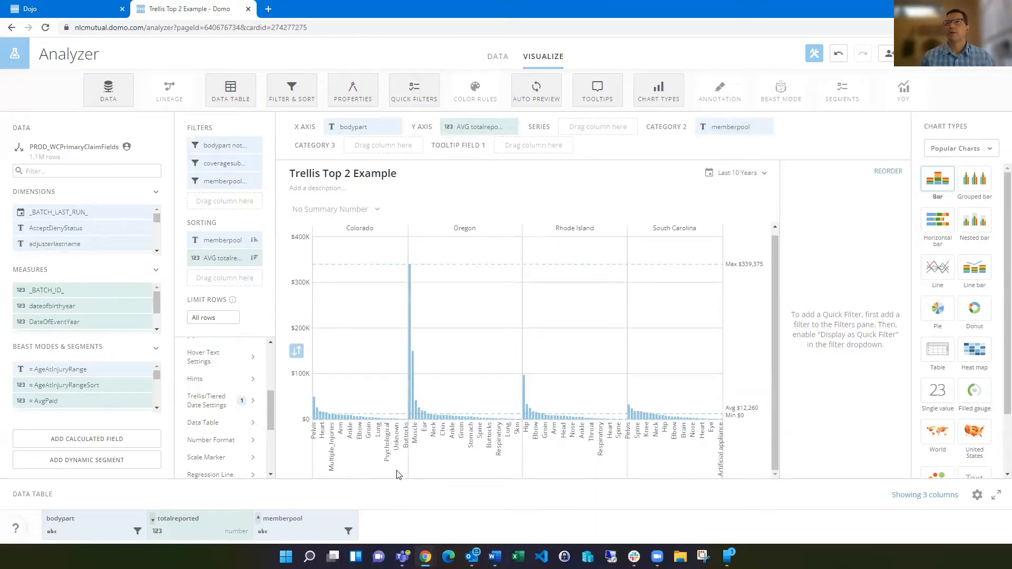
mouse_move(446, 470)
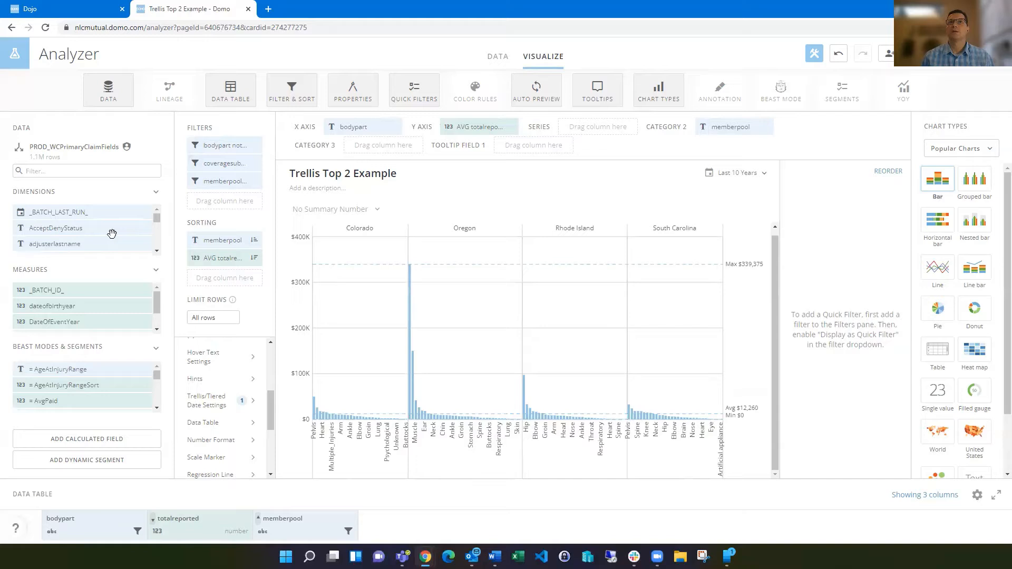
Search the data fields for 'cover' to locate the coveragesubtype field
click(68, 170)
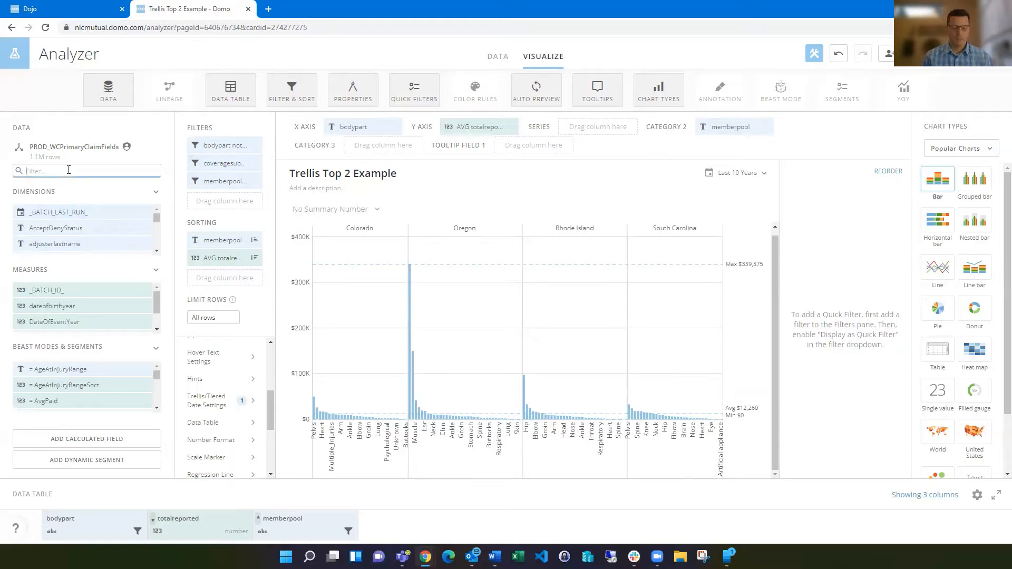
text(cover)
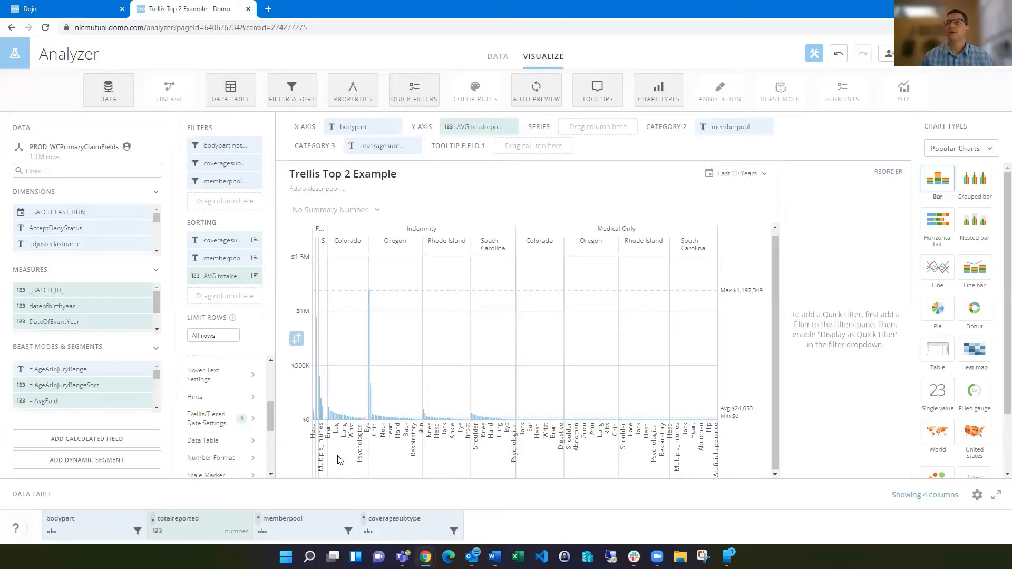
mouse_move(390, 473)
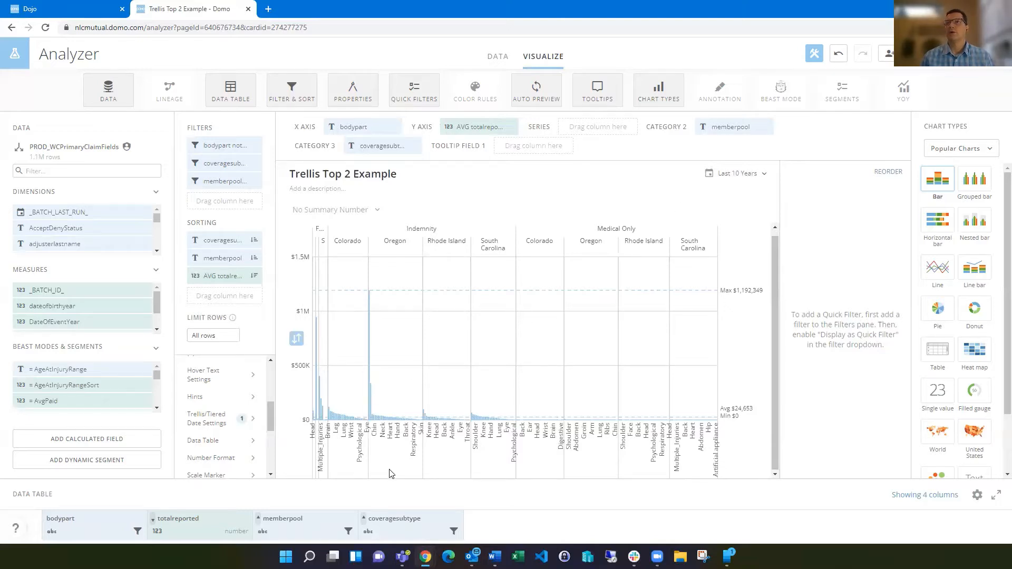
mouse_move(253, 323)
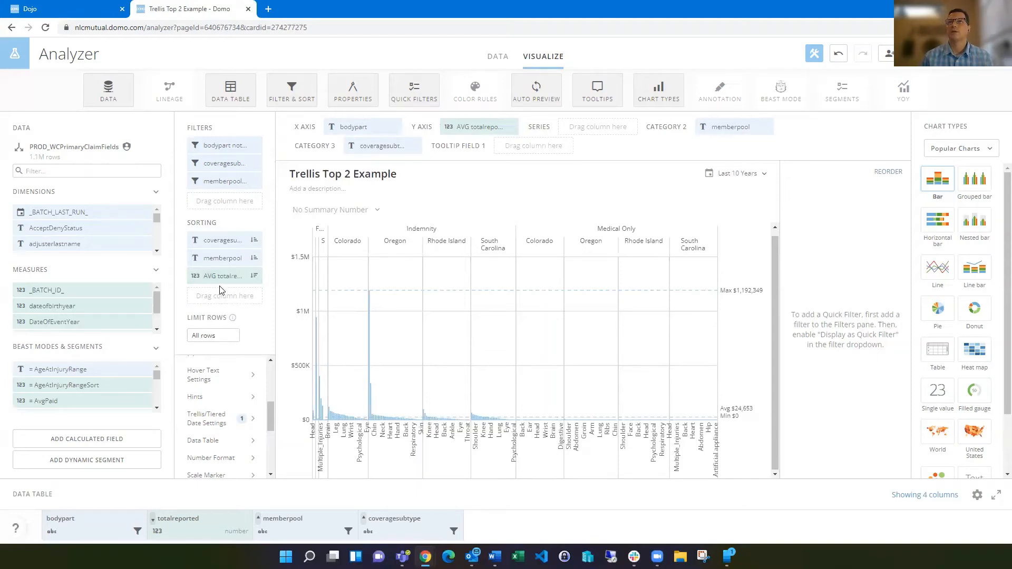
mouse_move(257, 299)
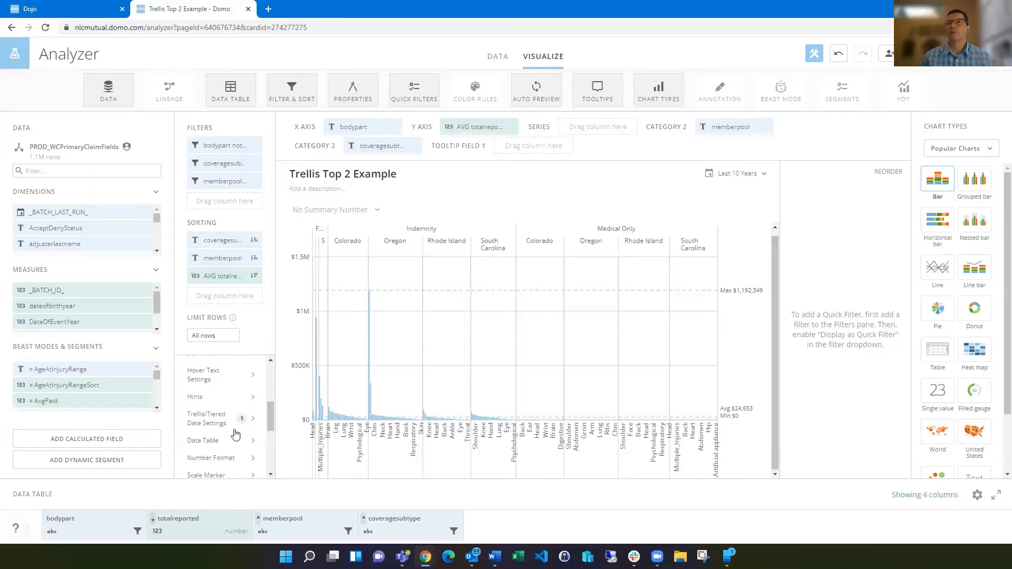
Set Maximum Bars to 2 in the trellis settings so each panel shows two bars
click(207, 418)
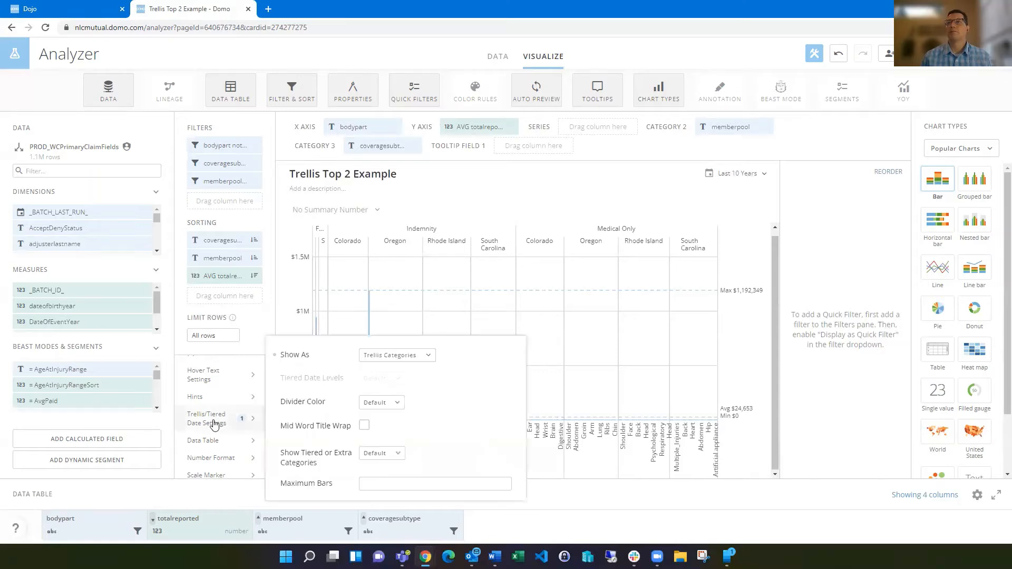
click(435, 483)
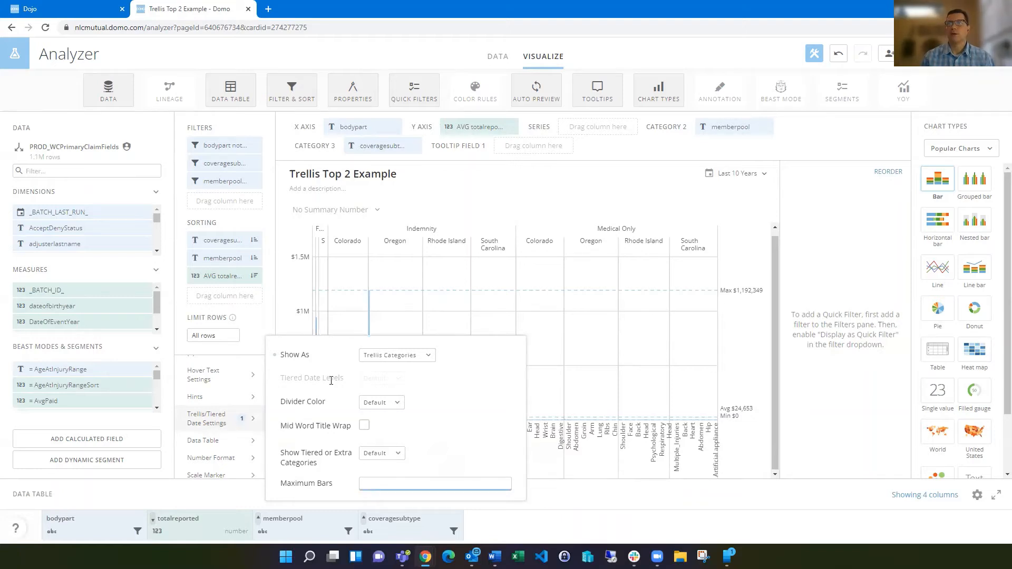
click(435, 484)
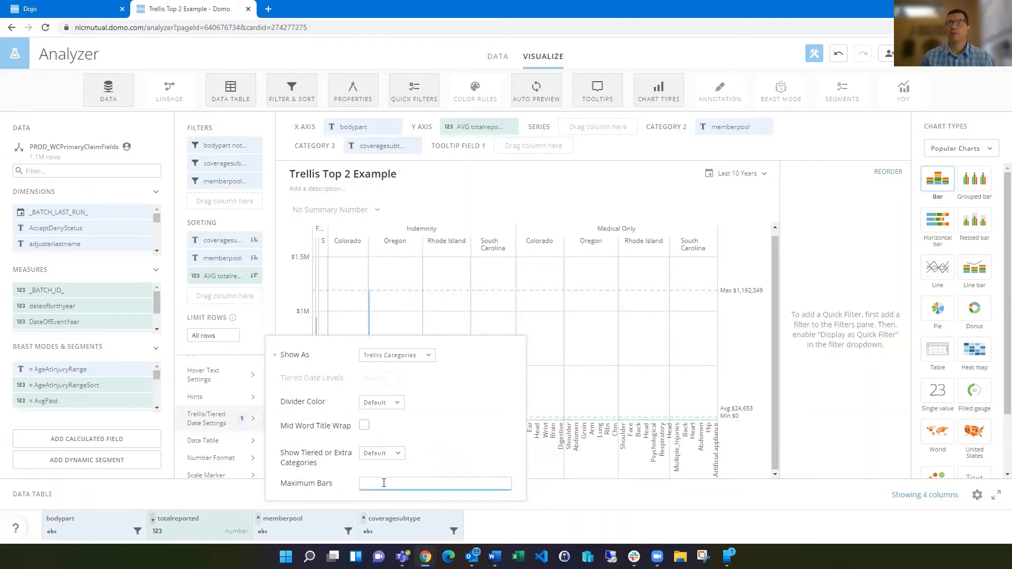
text(2)
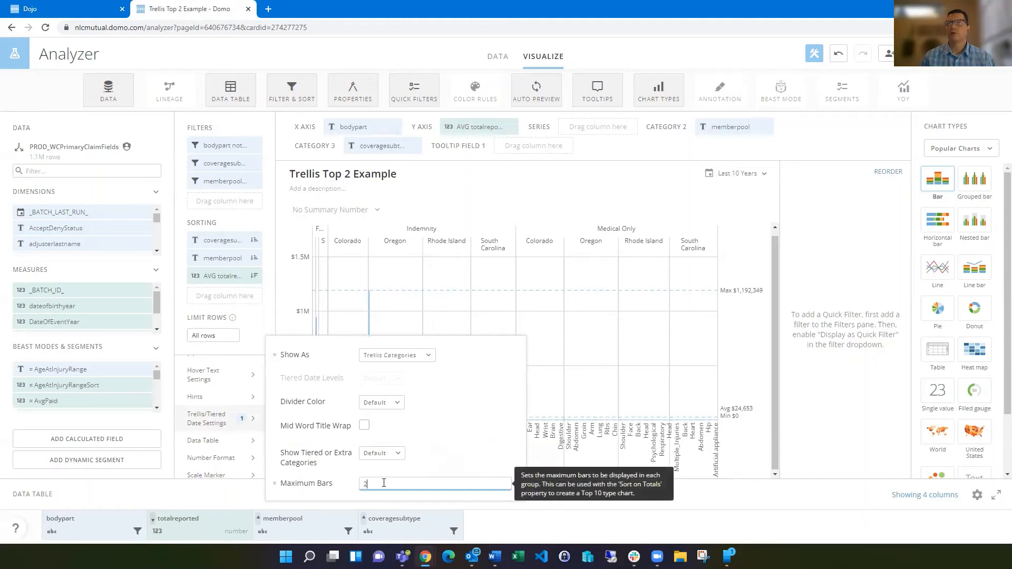
text(2)
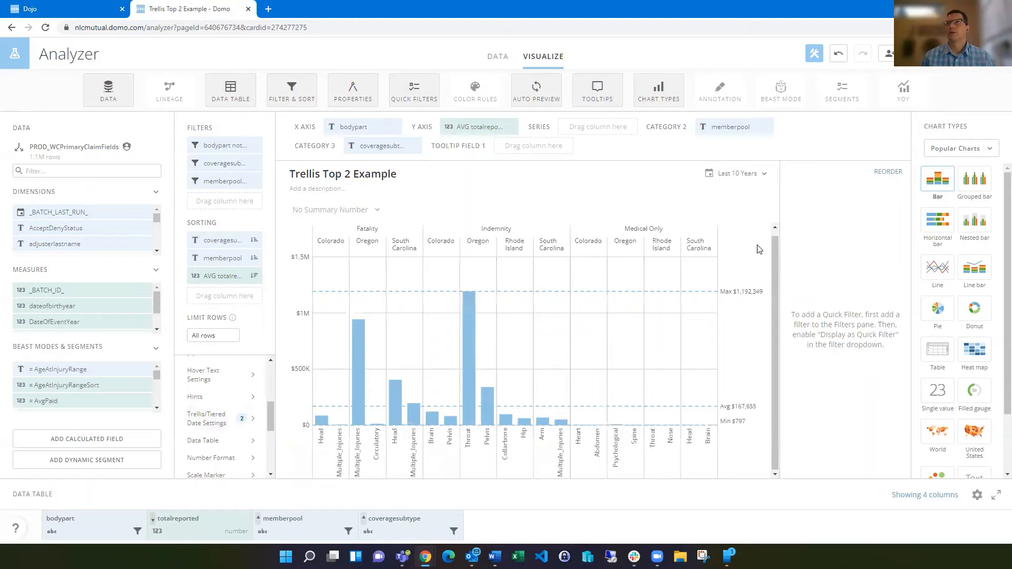
mouse_move(693, 218)
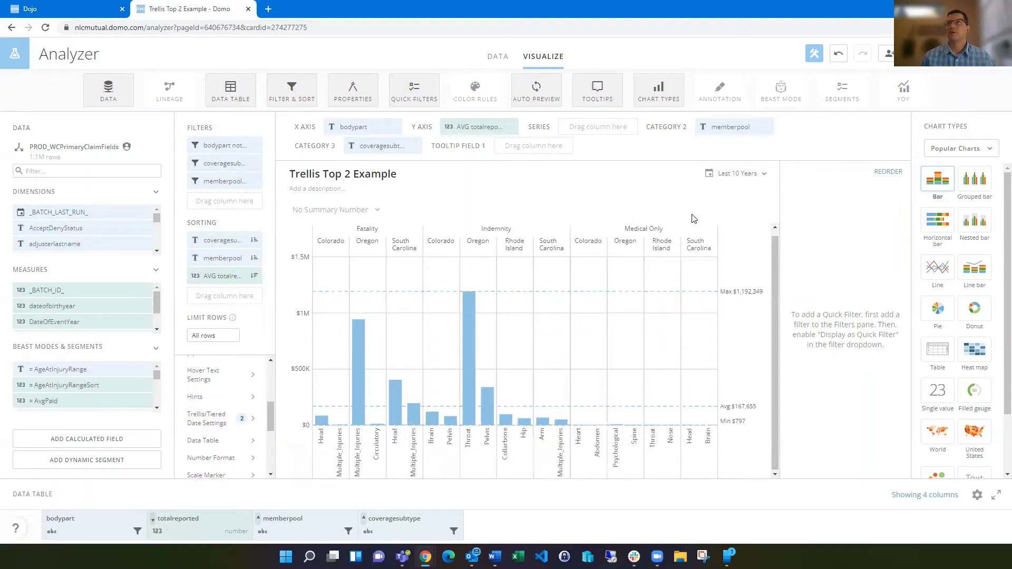
mouse_move(739, 248)
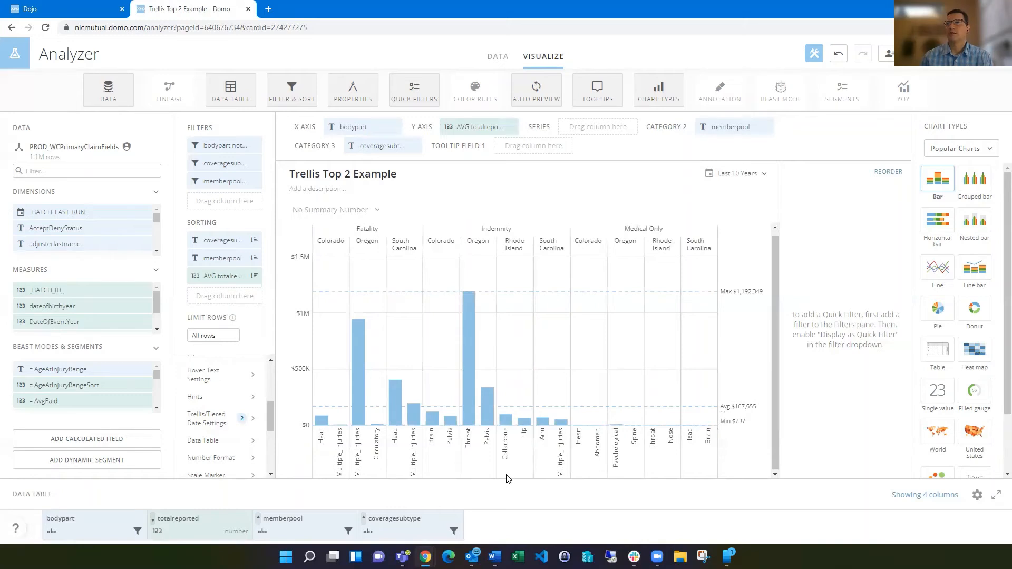
mouse_move(790, 392)
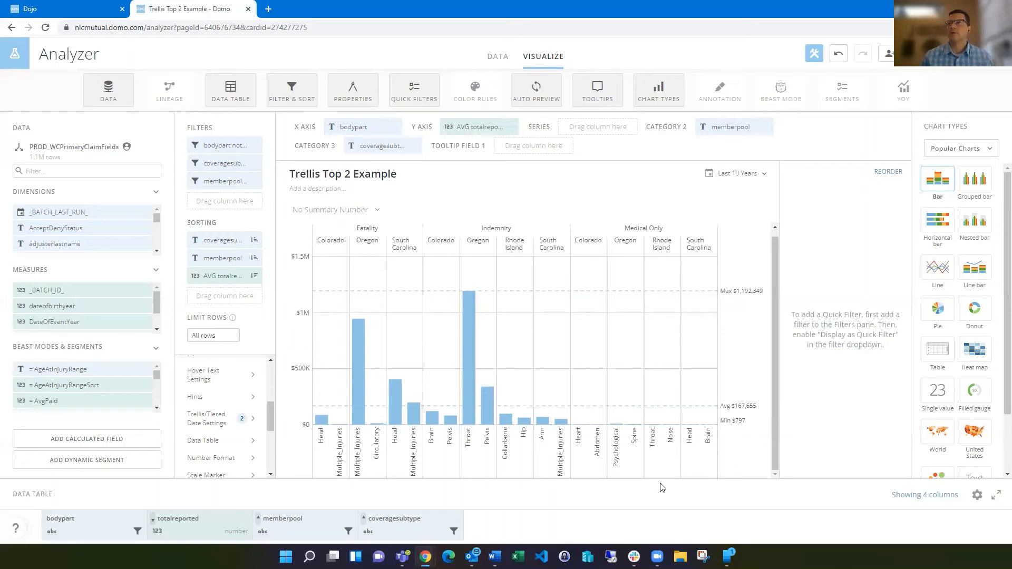
mouse_move(281, 362)
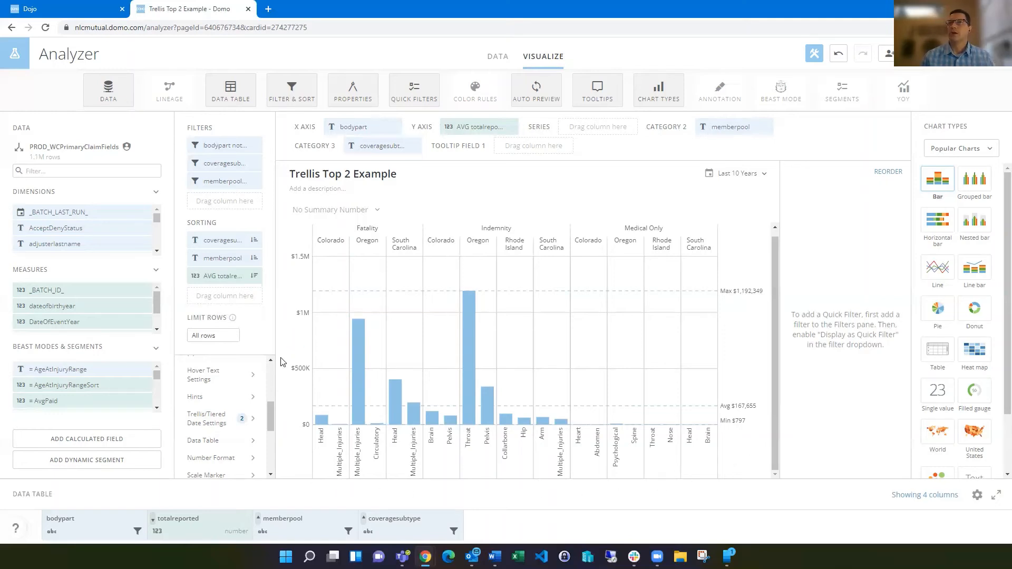
mouse_move(287, 426)
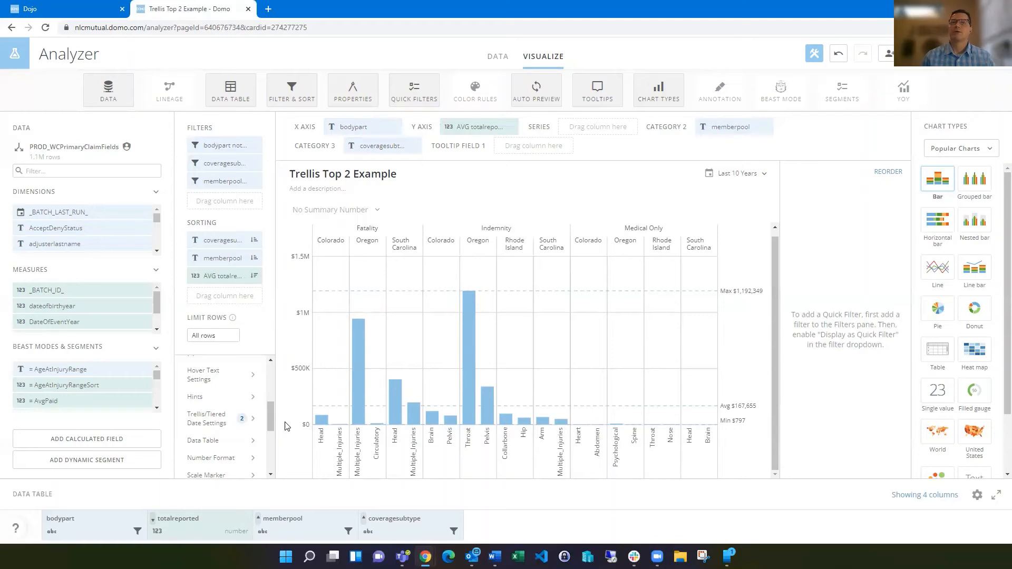
Save and close the chart, then view the Trellis Top 2 Example card on the dashboard
click(899, 53)
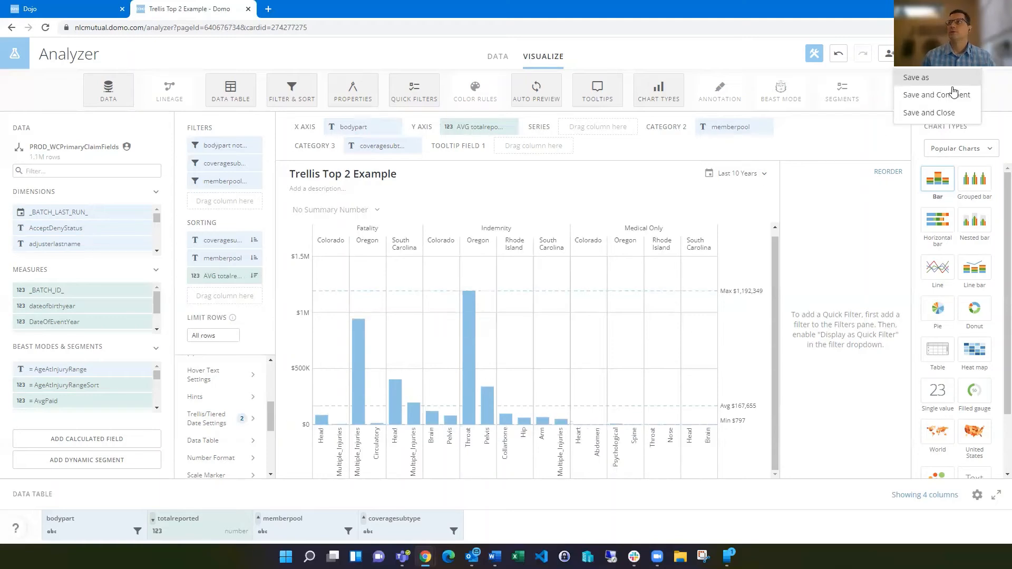
click(928, 112)
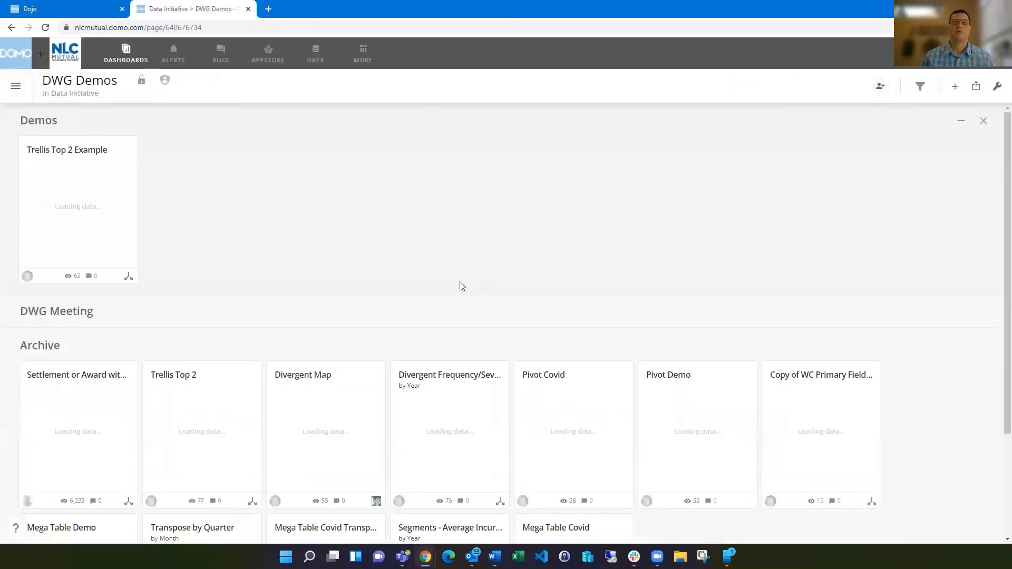
click(67, 150)
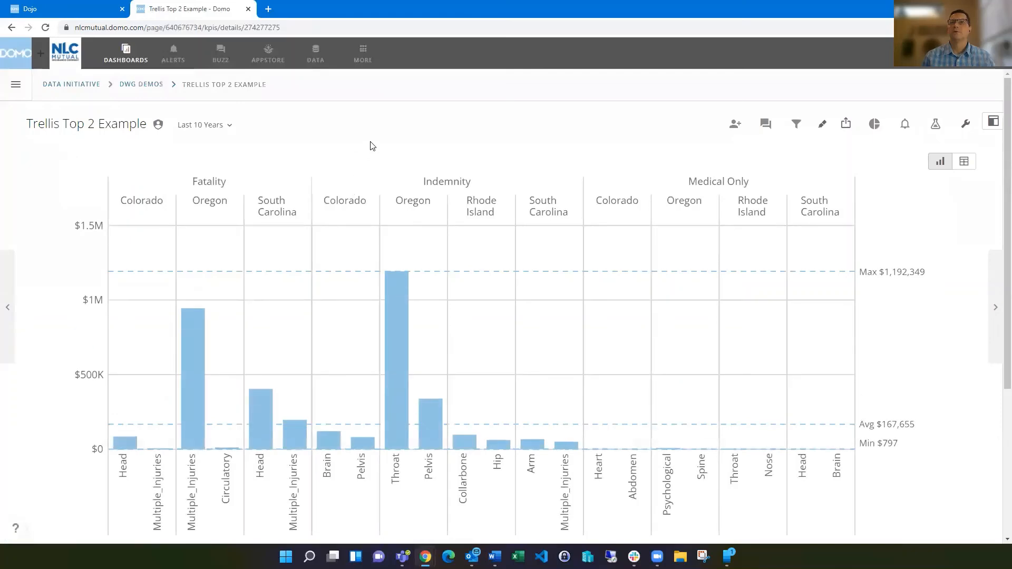
mouse_move(494, 136)
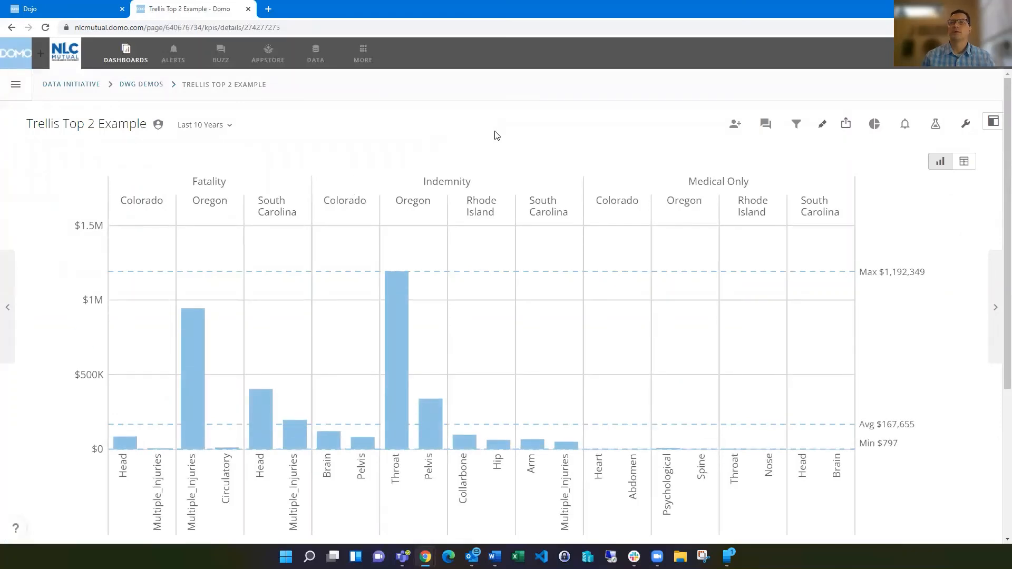
Reopen the Trellis Top 2 Example card in Analyzer for editing
click(935, 123)
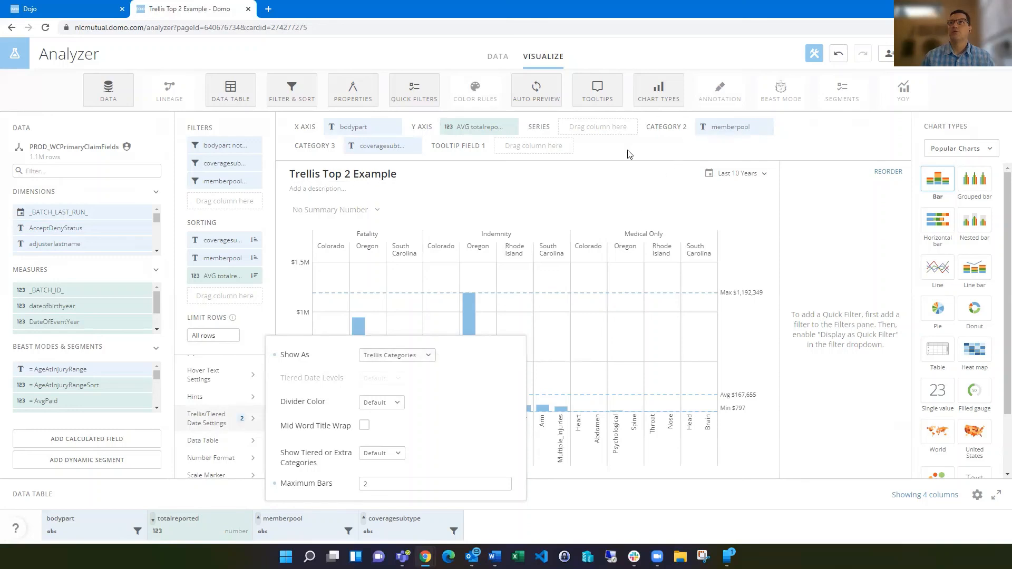
mouse_move(455, 400)
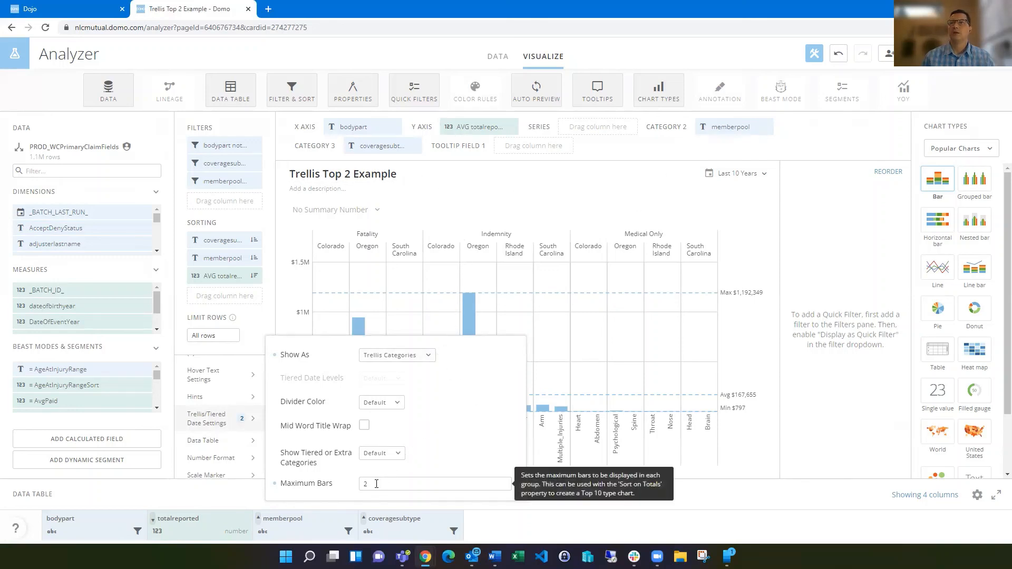
mouse_move(432, 405)
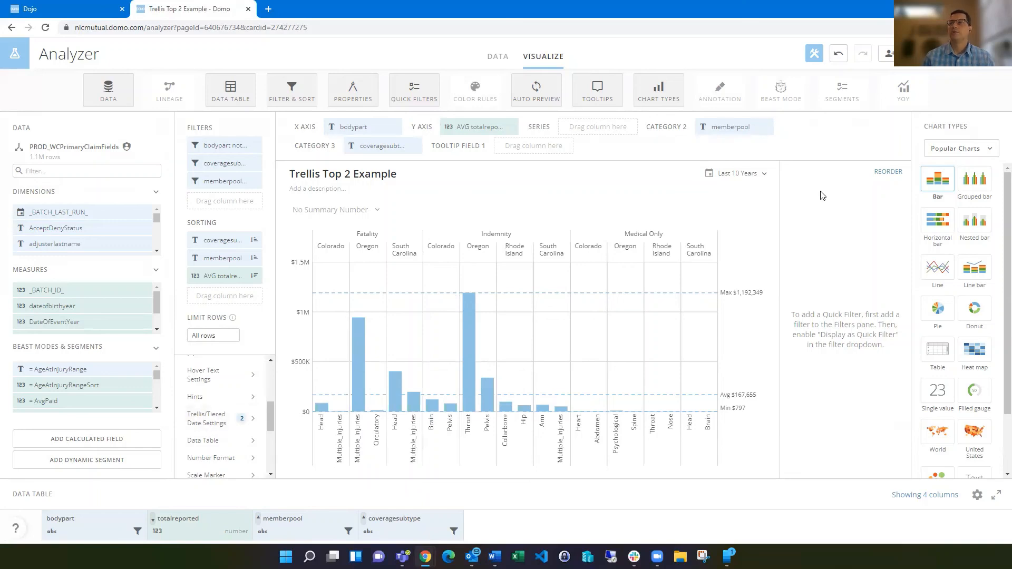
mouse_move(828, 208)
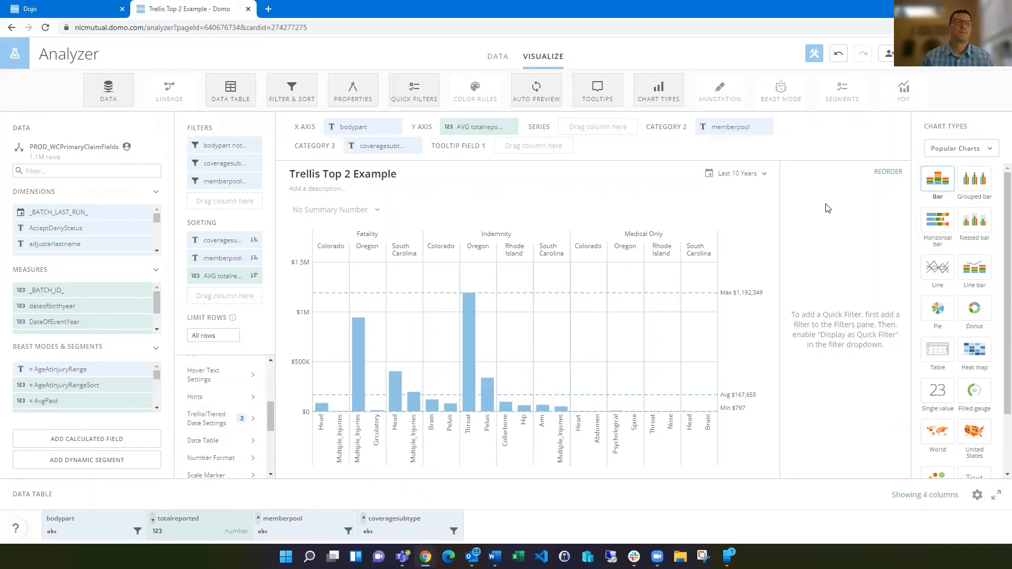